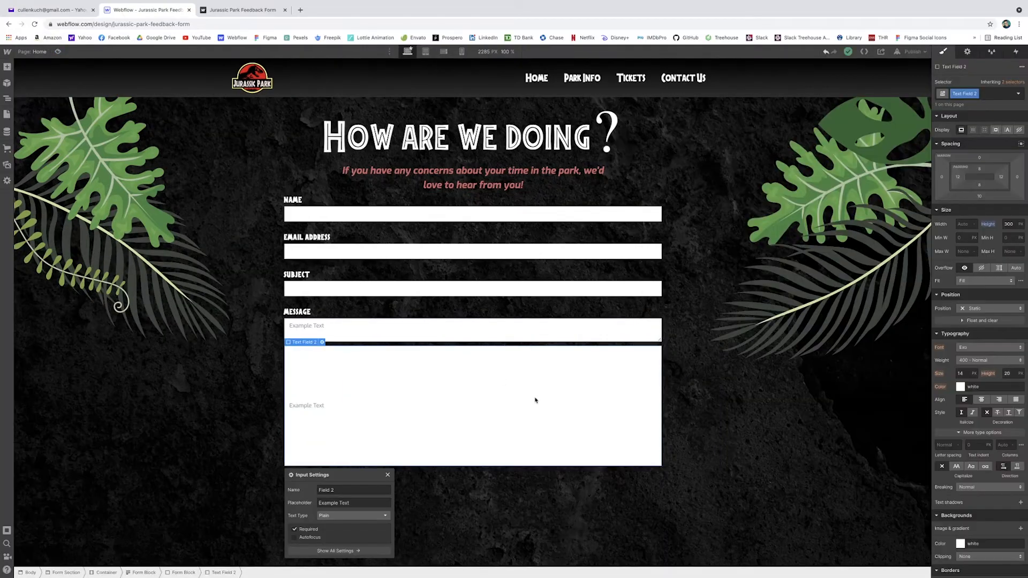
# Step: Replace the extra Text Field with a multi-line Textarea under the Message label
pyautogui.click(299, 352)
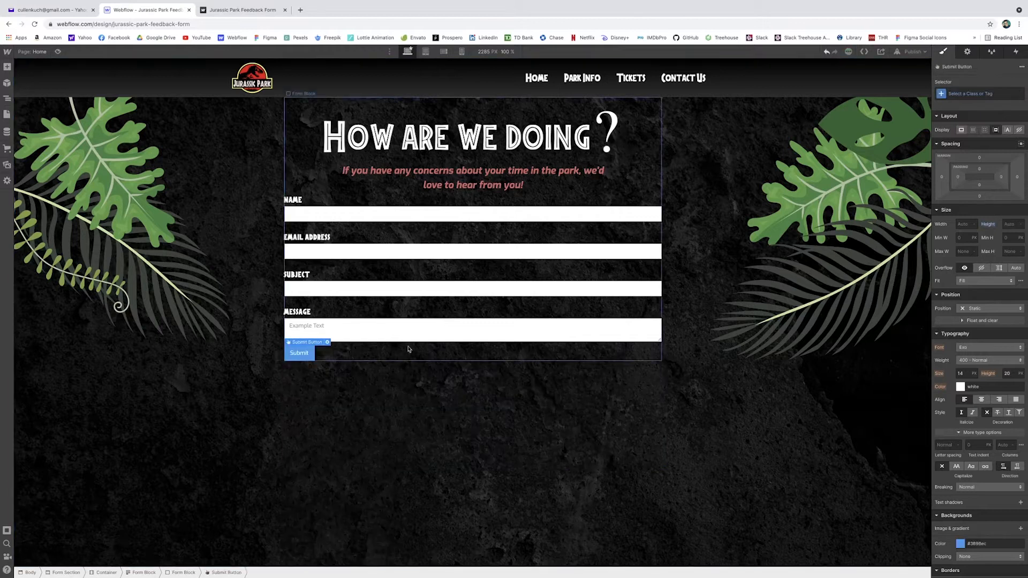
pyautogui.click(472, 329)
pyautogui.write('150')
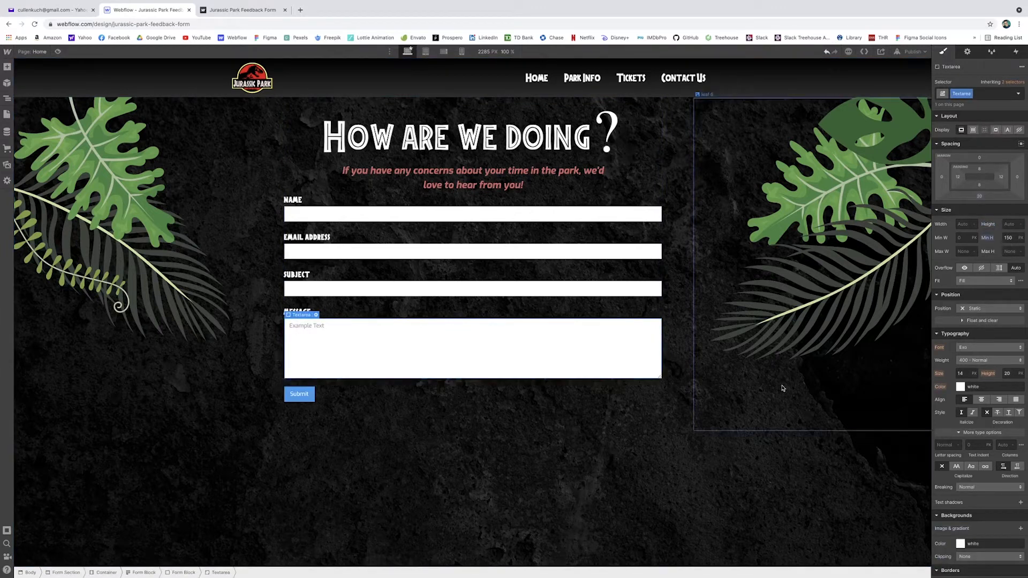
pyautogui.click(480, 423)
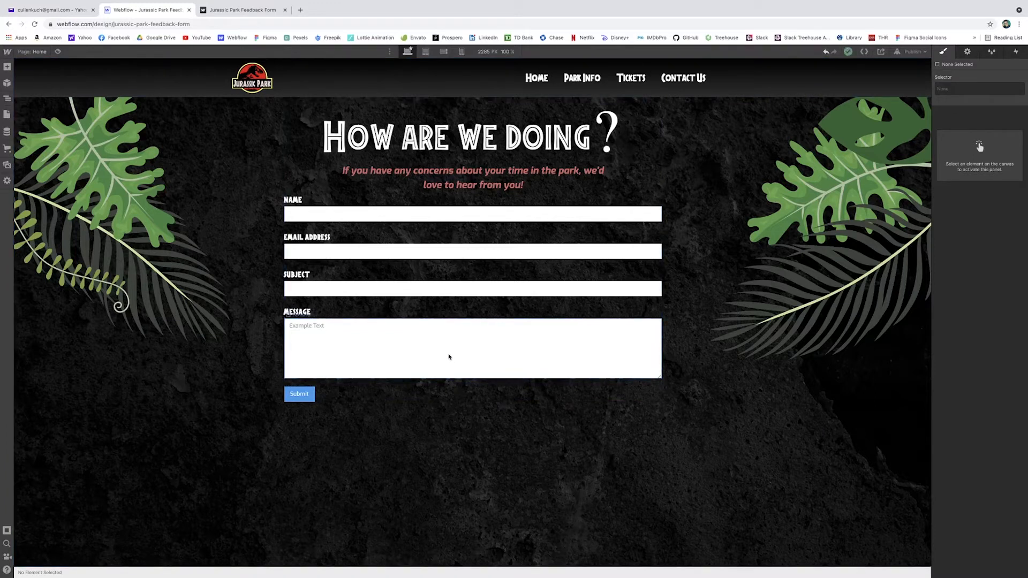
pyautogui.click(299, 393)
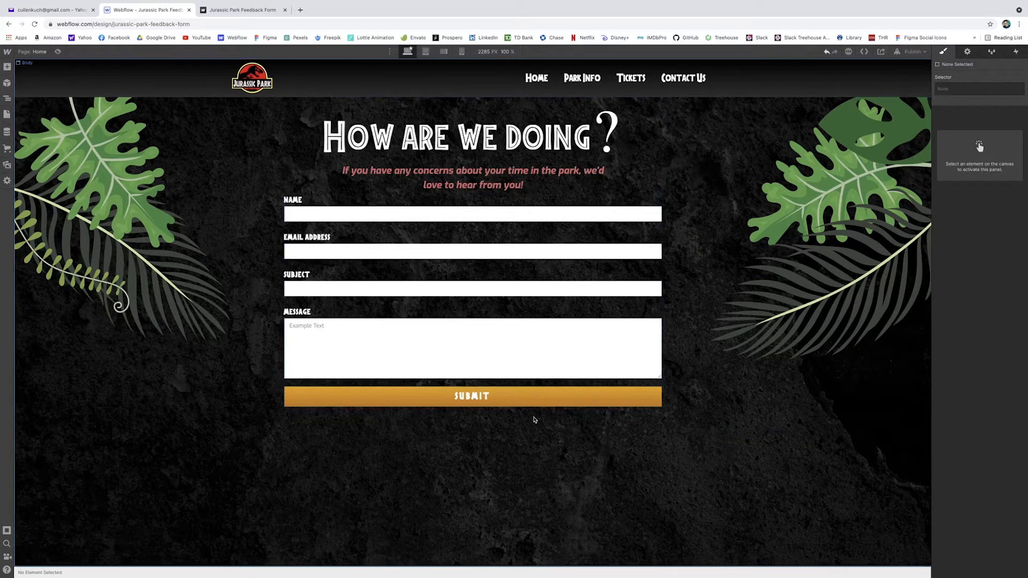
# Step: Style the Submit button full-width, orange, display font, uppercase SUBMIT
pyautogui.click(121, 256)
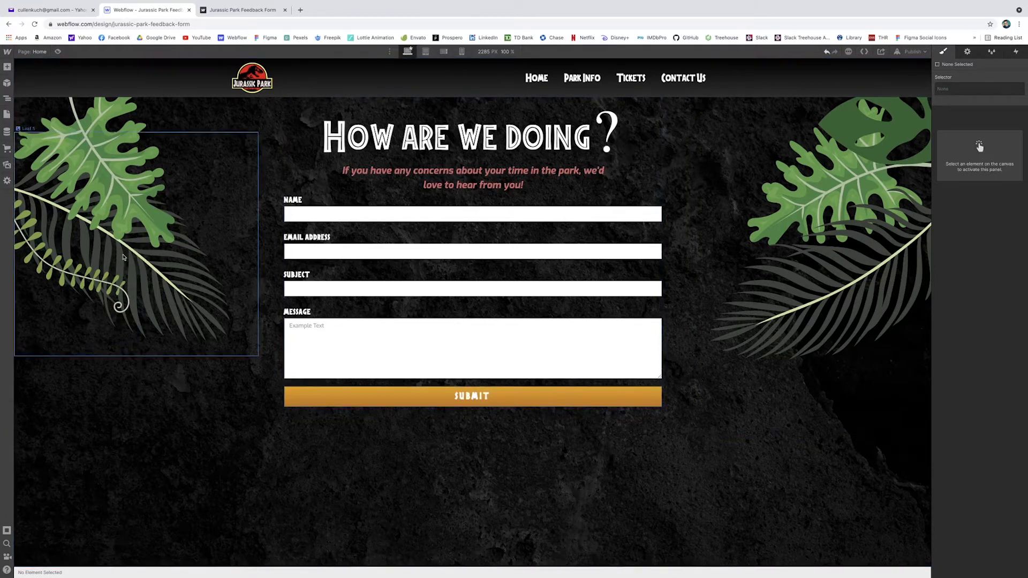